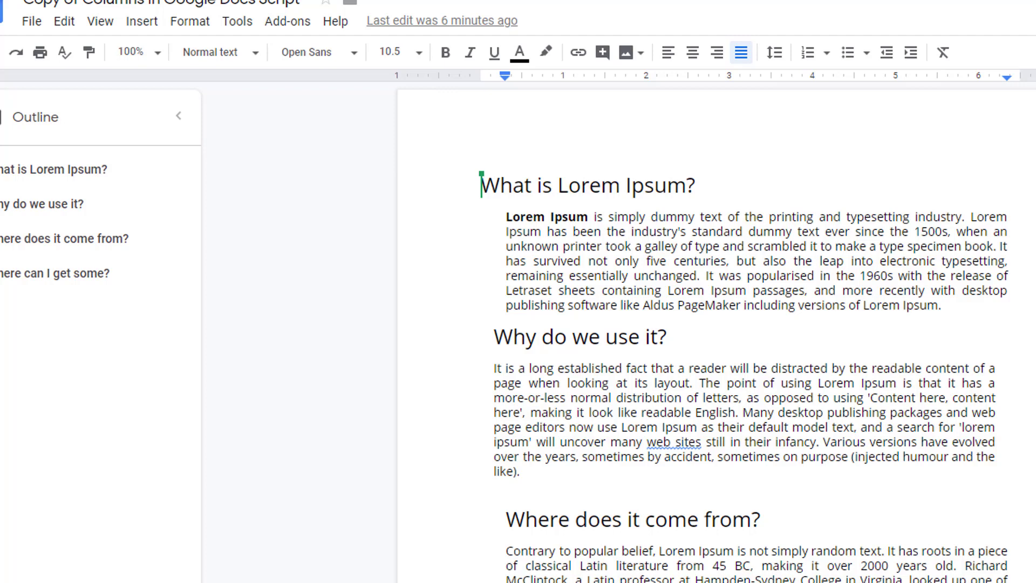
Step: Apply the two-column preset from the Format menu's column options to the Lorem Ipsum text
click(189, 21)
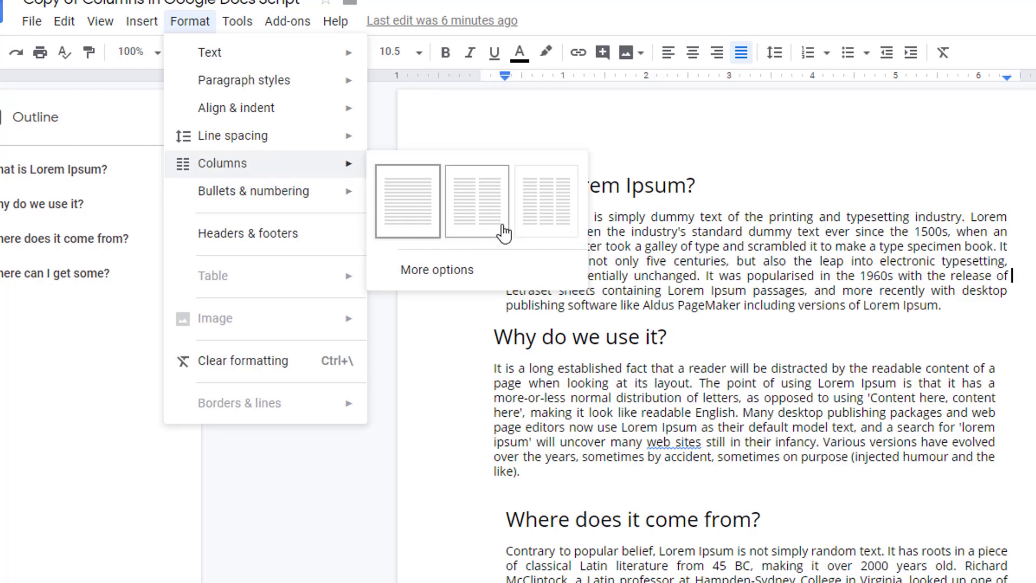
click(476, 200)
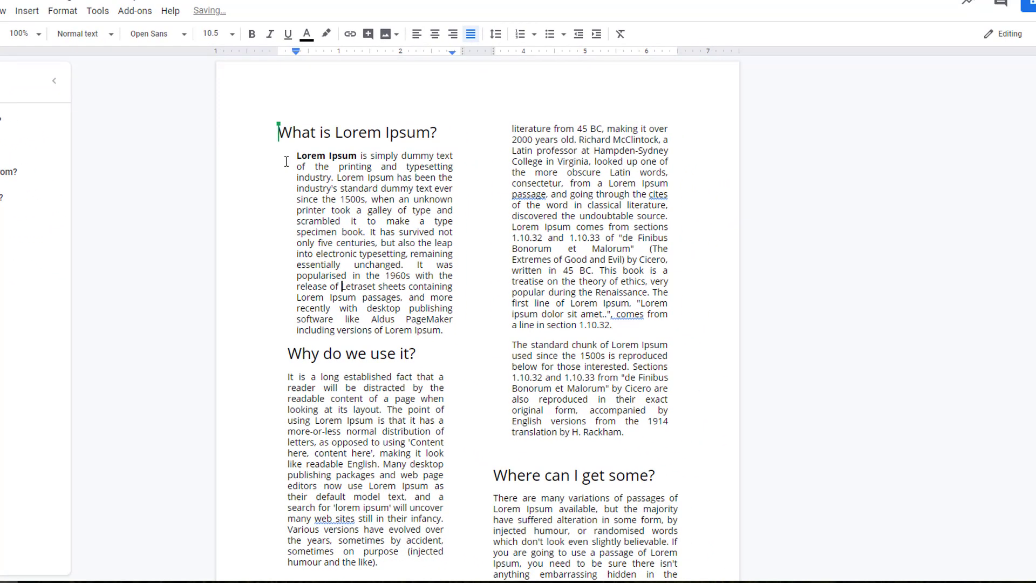
scroll(up, 3)
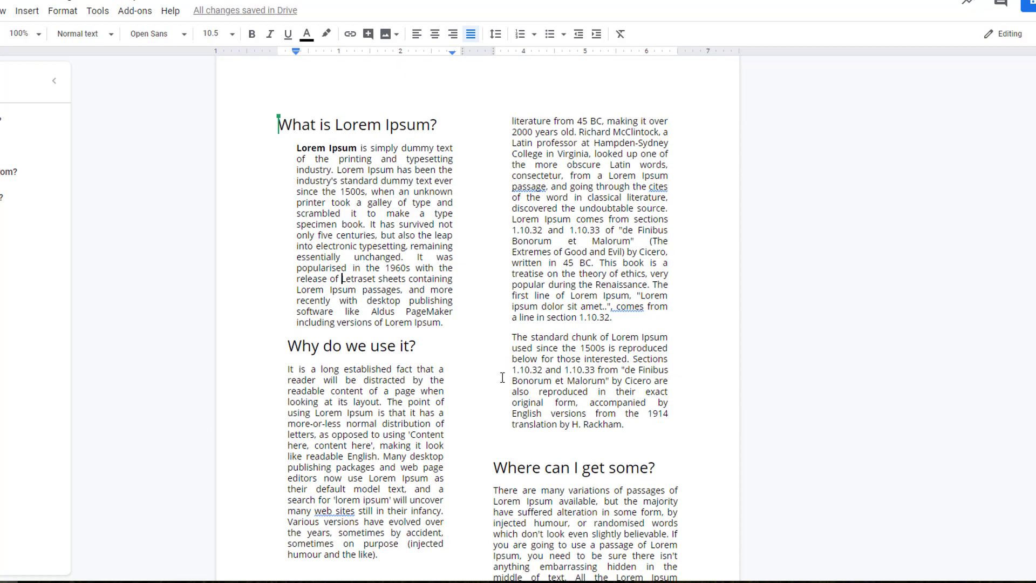
scroll(down, 3)
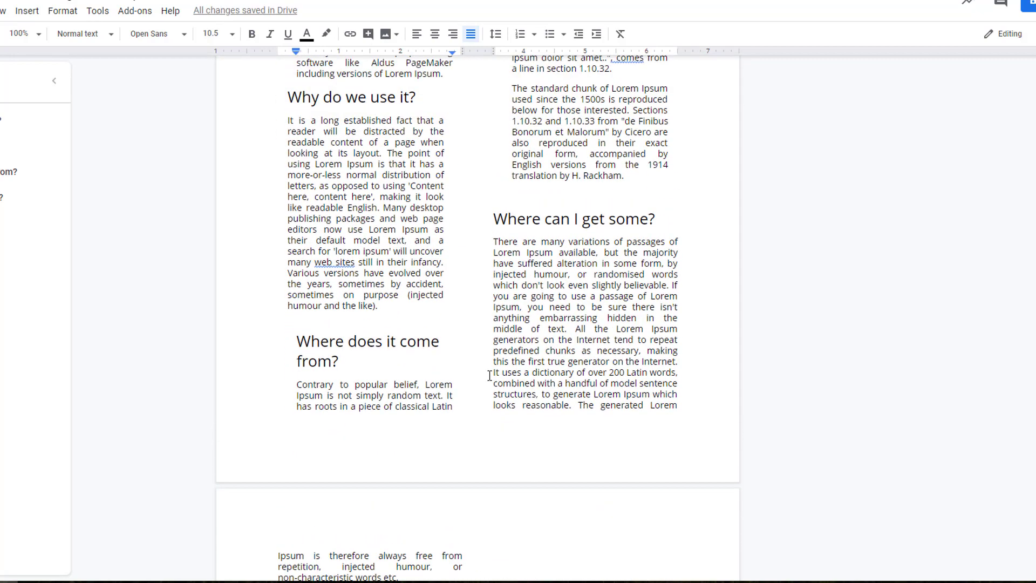
scroll(up, 3)
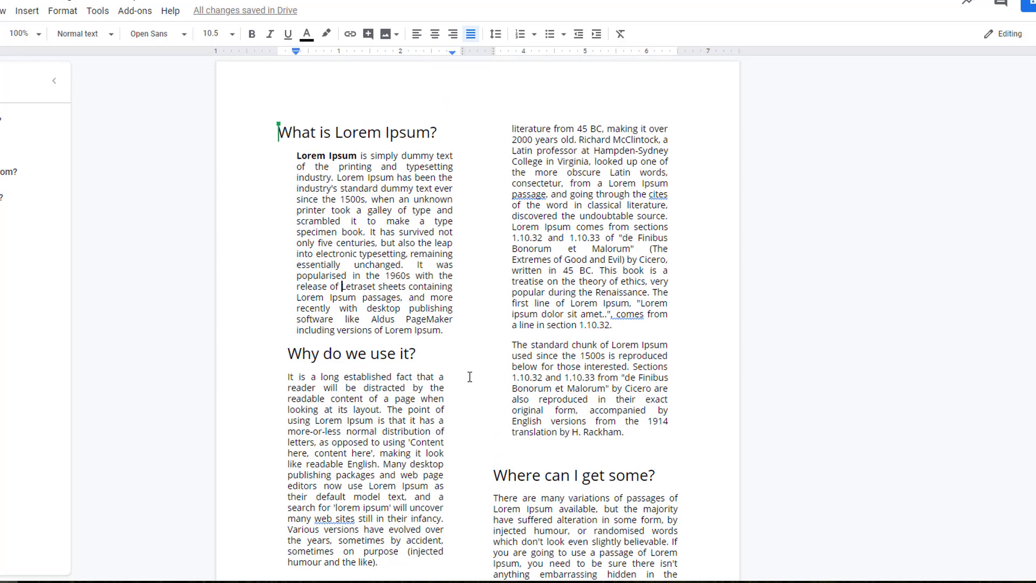
scroll(down, 3)
text(Here)
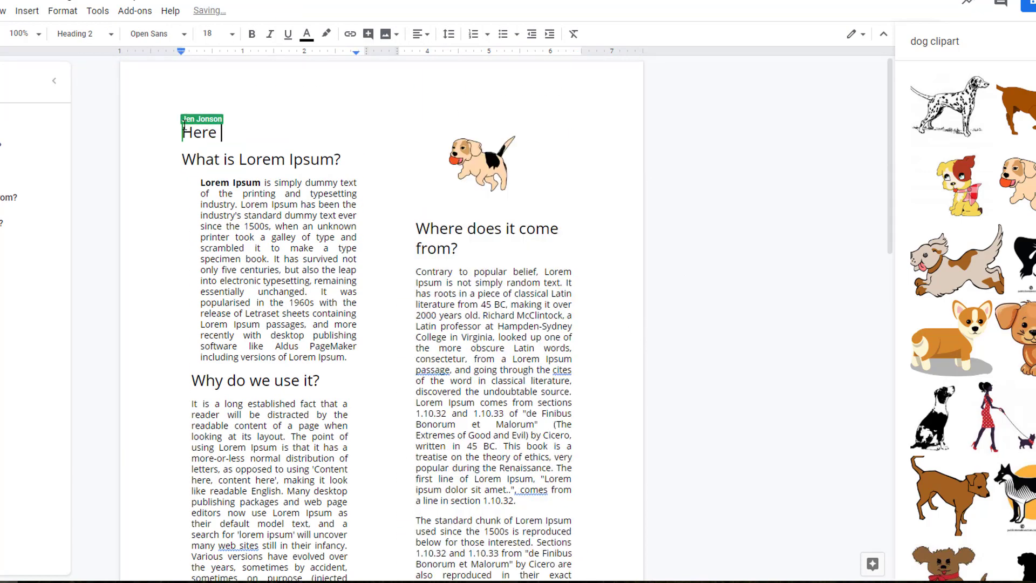
Step: Type 'is my Amazing Title' into the document
text(is my Amazing Title)
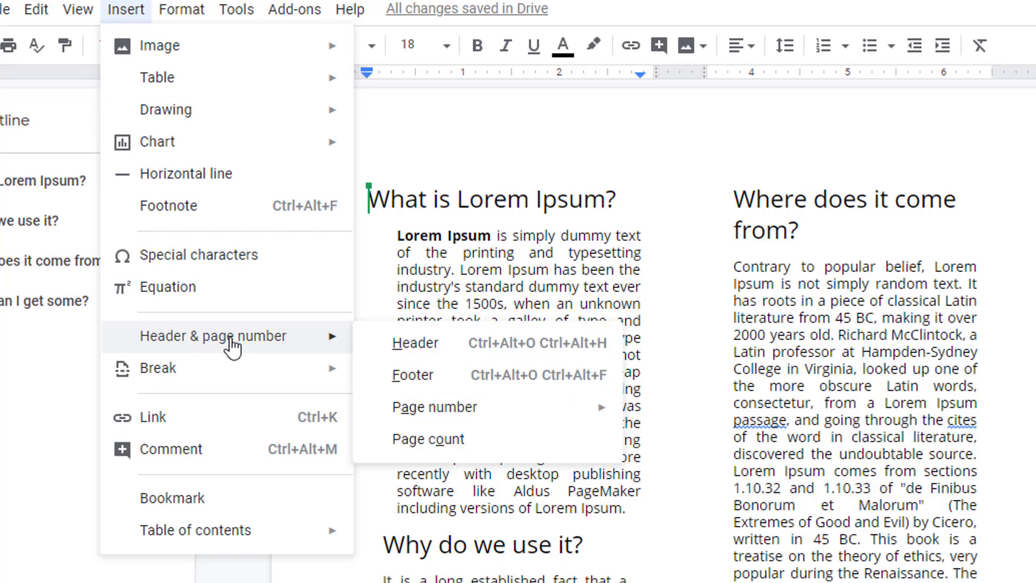
mouse_move(401, 354)
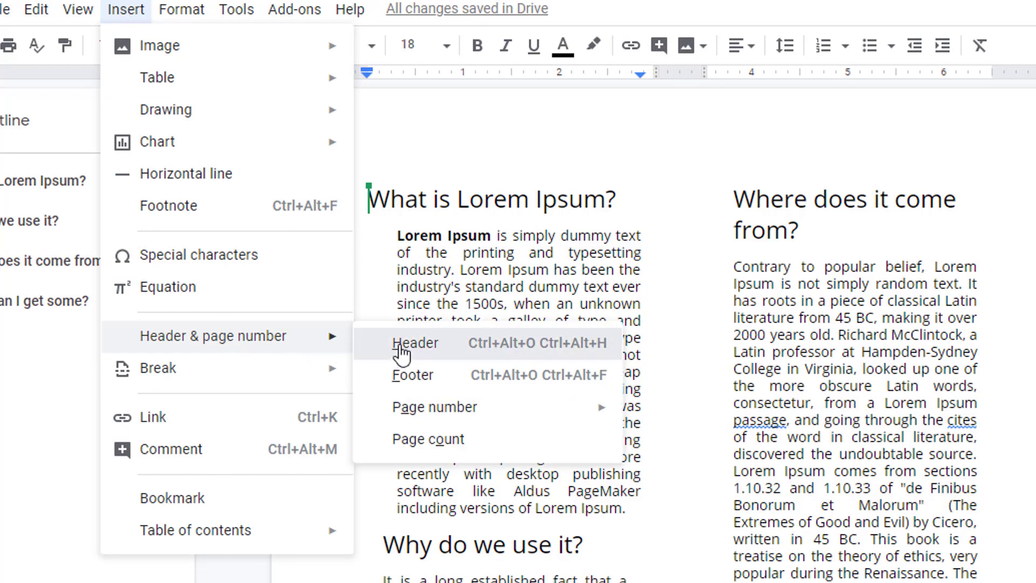
Step: Insert a page header at the top of the document pages
click(416, 343)
text(Here is my Amazing Title)
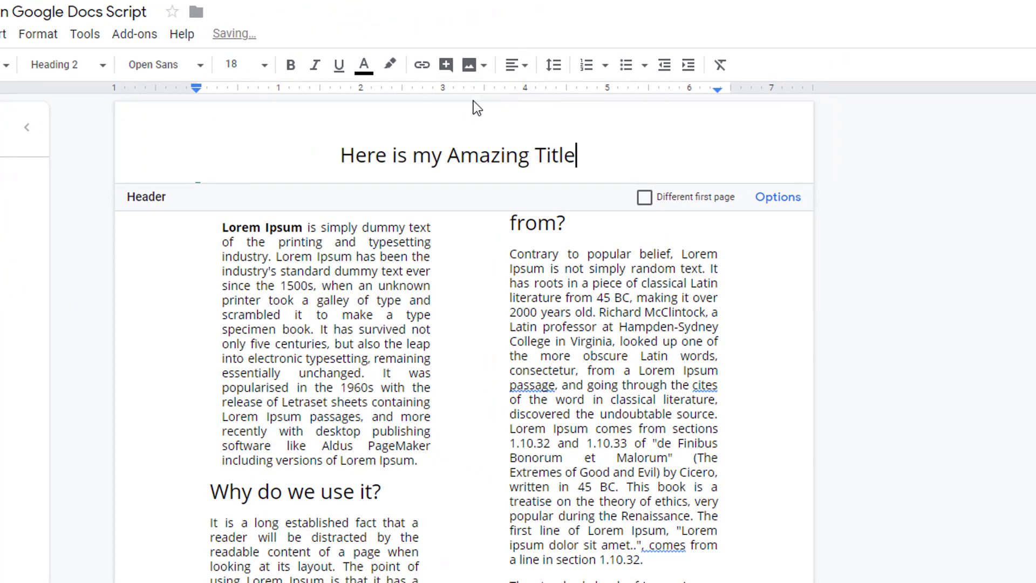
Step: Scroll down to confirm the 'Here is my Amazing Title' header repeats on page 2
scroll(down, 3)
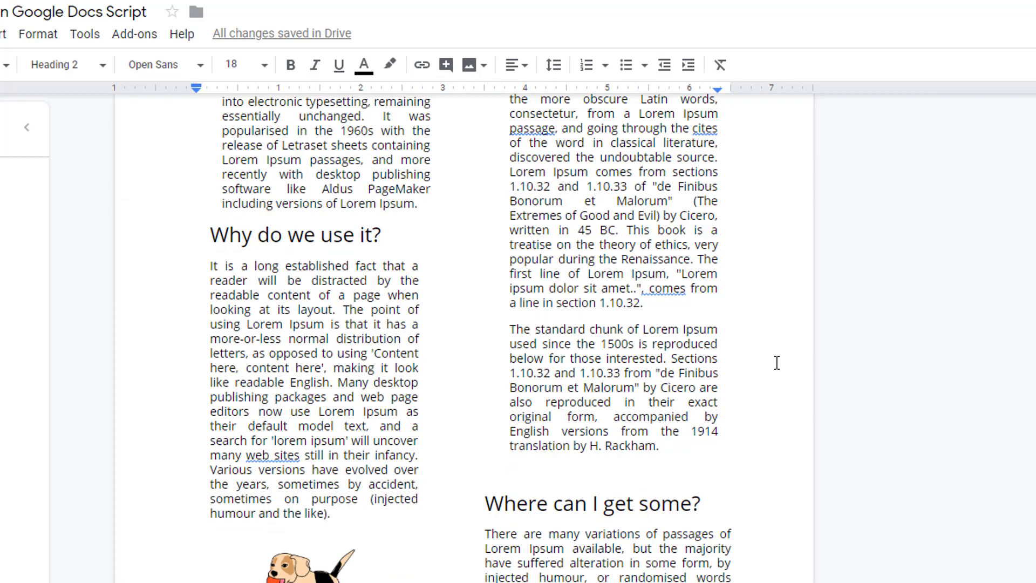
scroll(down, 3)
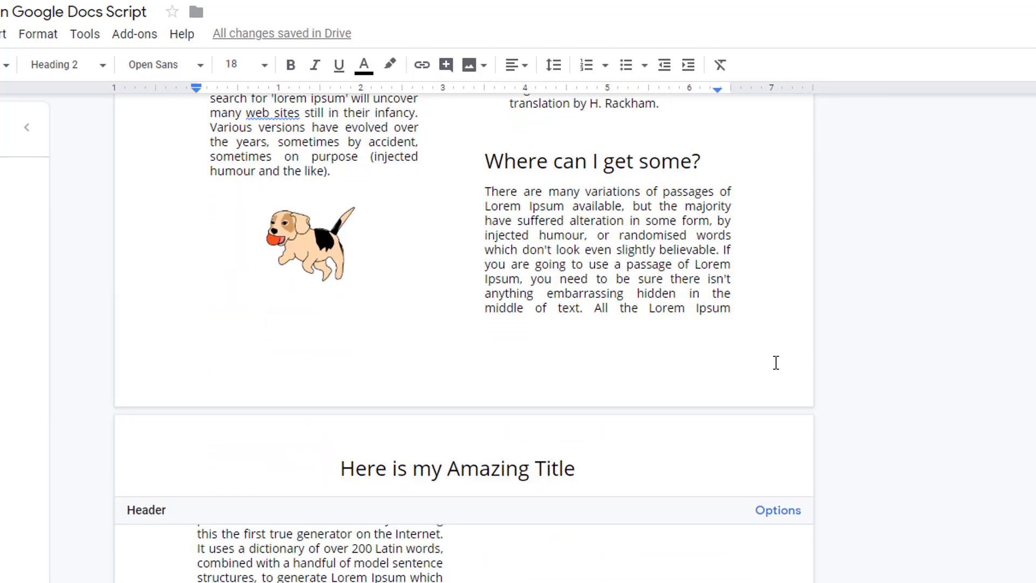
scroll(down, 3)
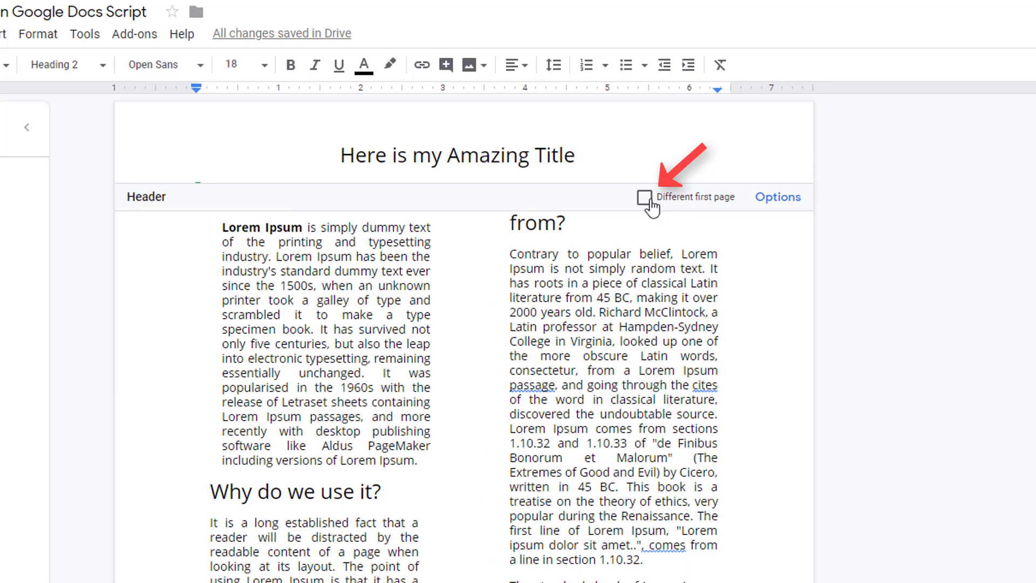
Step: Enable 'Different first page', delete the later header, and enter 'Here is my Amazing Title' on page one
click(644, 197)
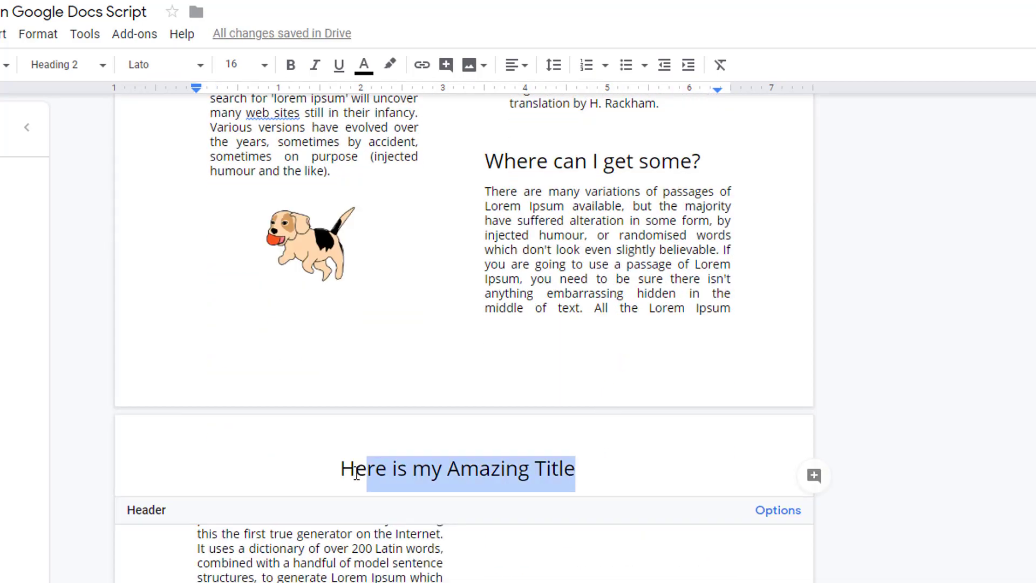
key(Delete)
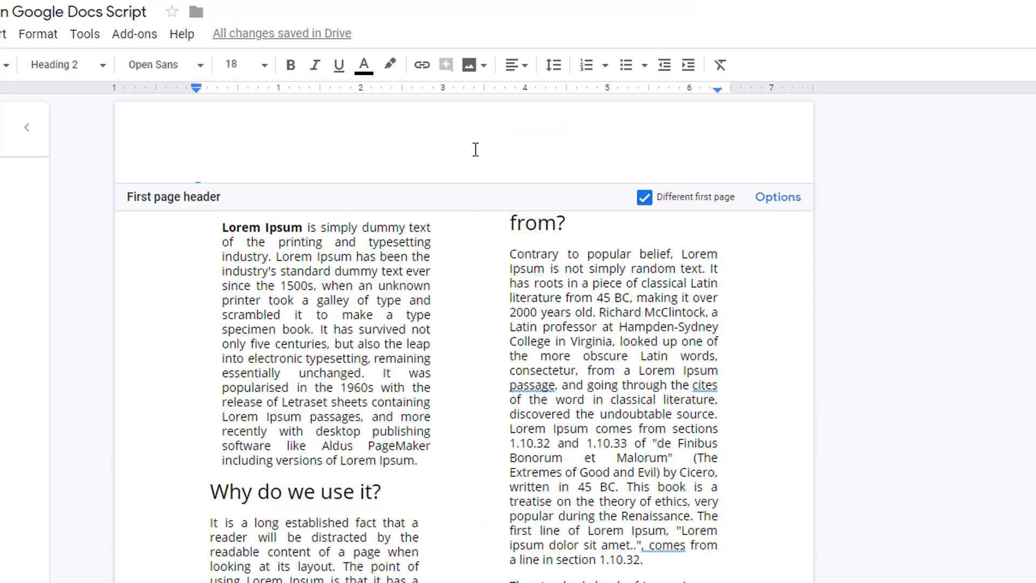
text(Here is my Amazing Title)
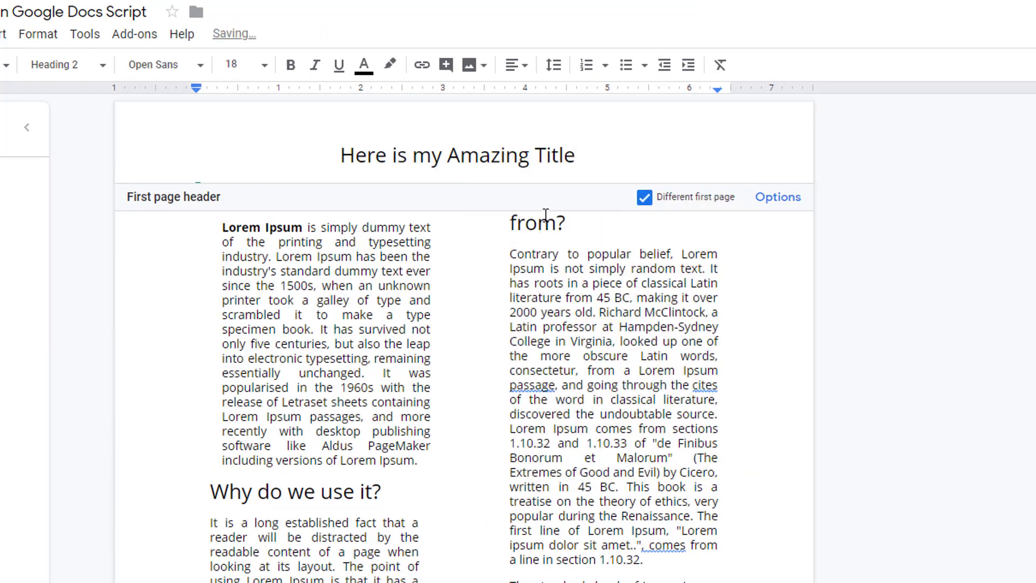
scroll(down, 3)
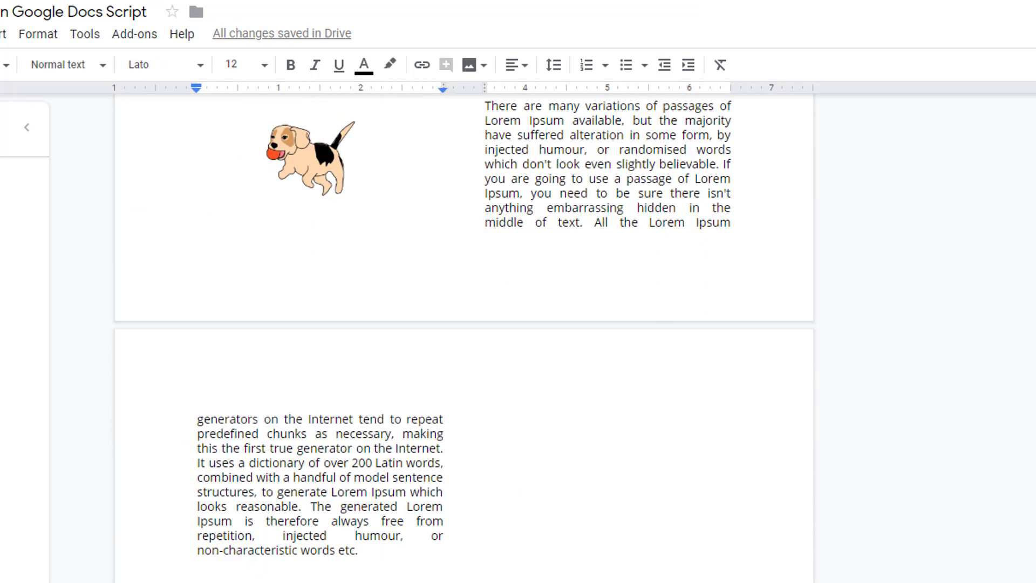